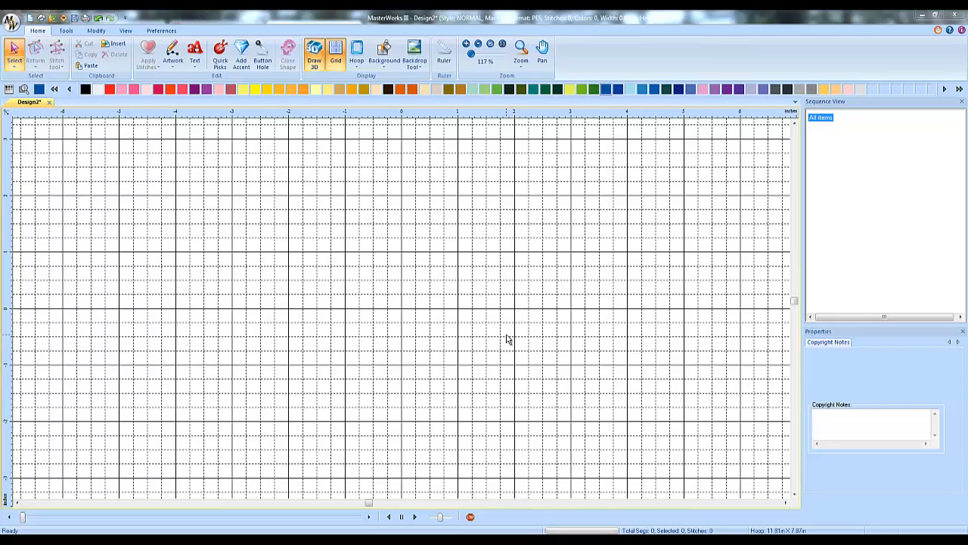
pyautogui.moveTo(506, 339)
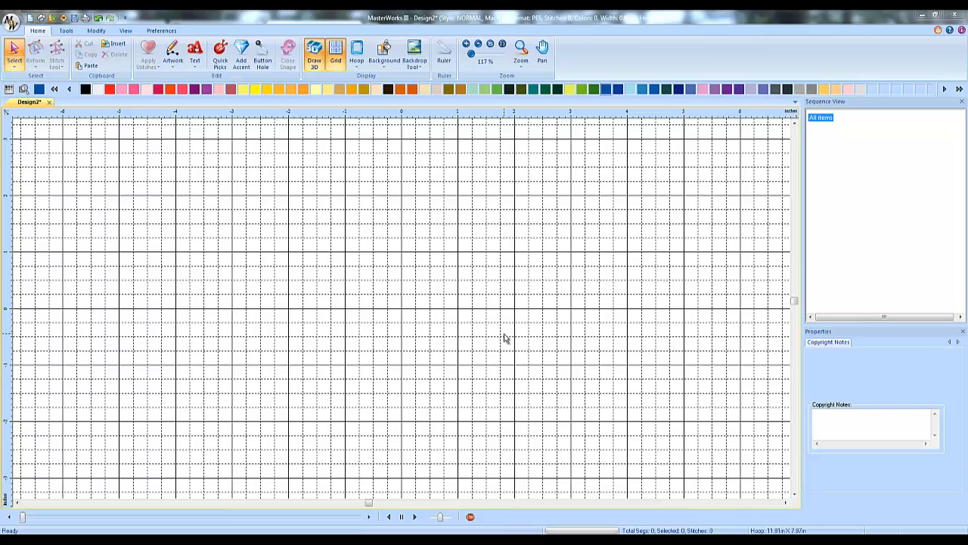
pyautogui.moveTo(503, 337)
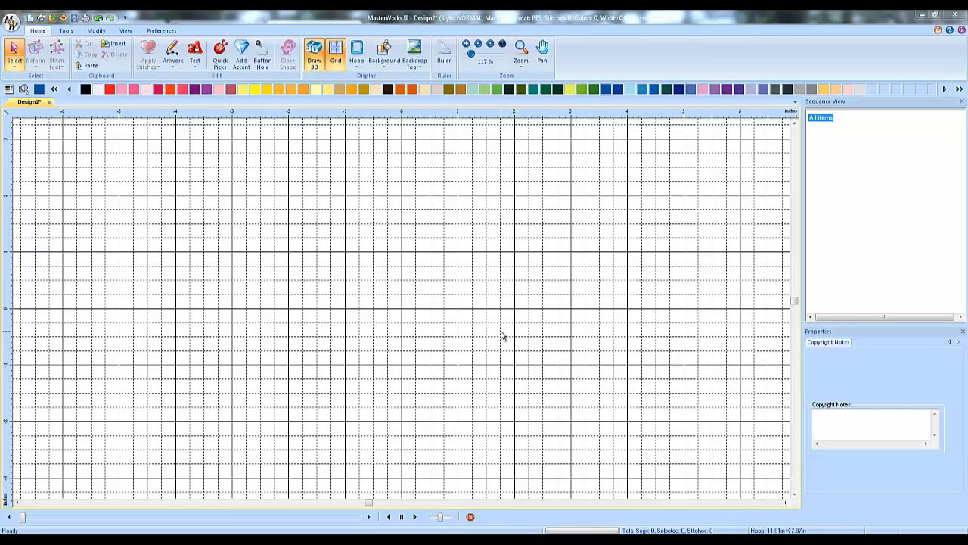
pyautogui.moveTo(499, 335)
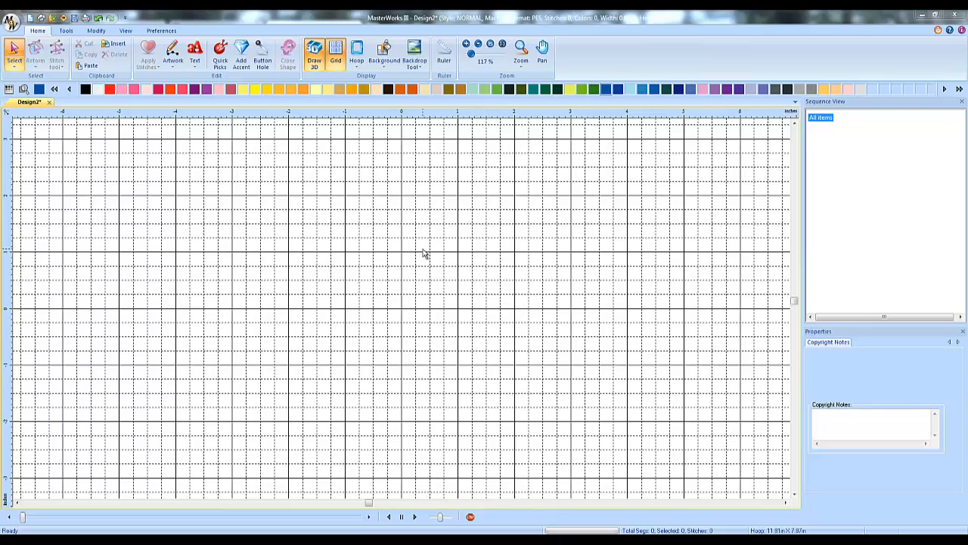
pyautogui.moveTo(420, 269)
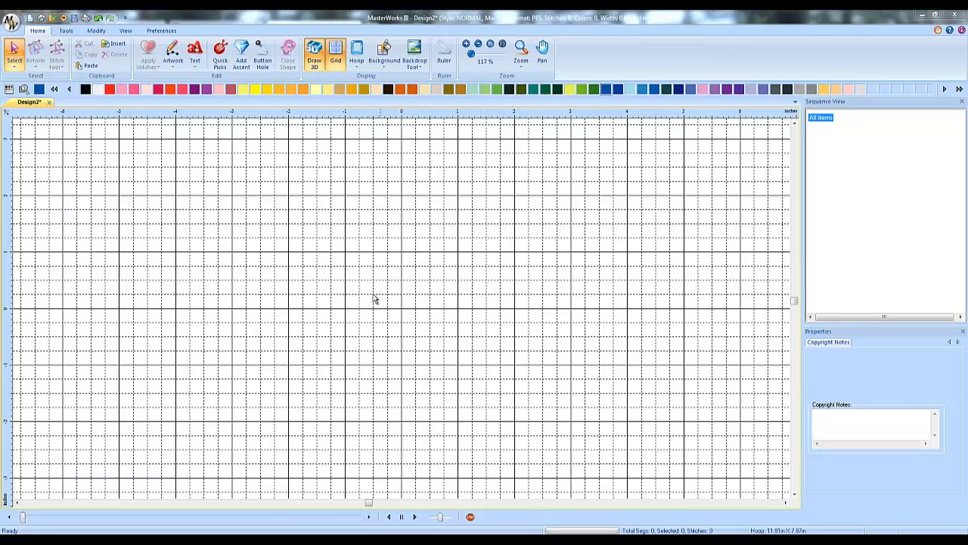
pyautogui.moveTo(420, 284)
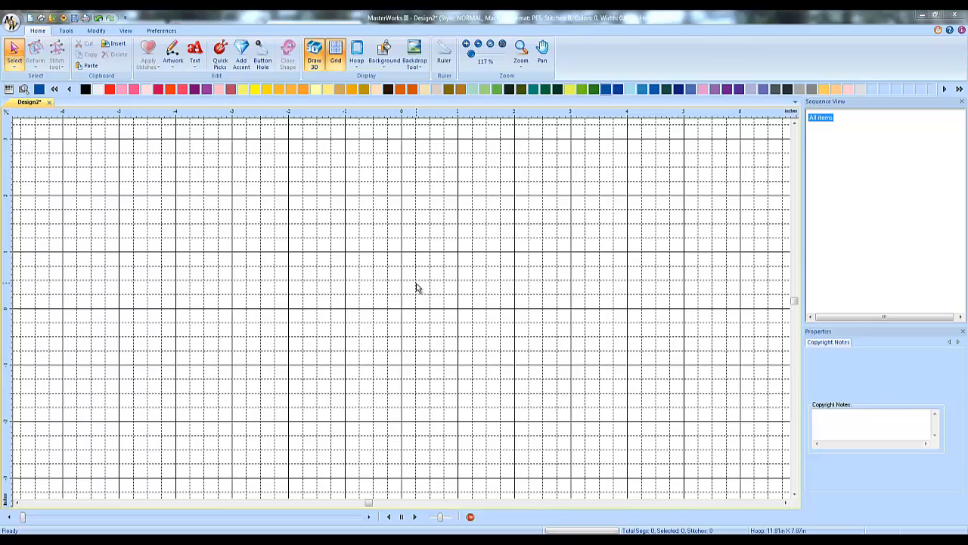
pyautogui.moveTo(474, 235)
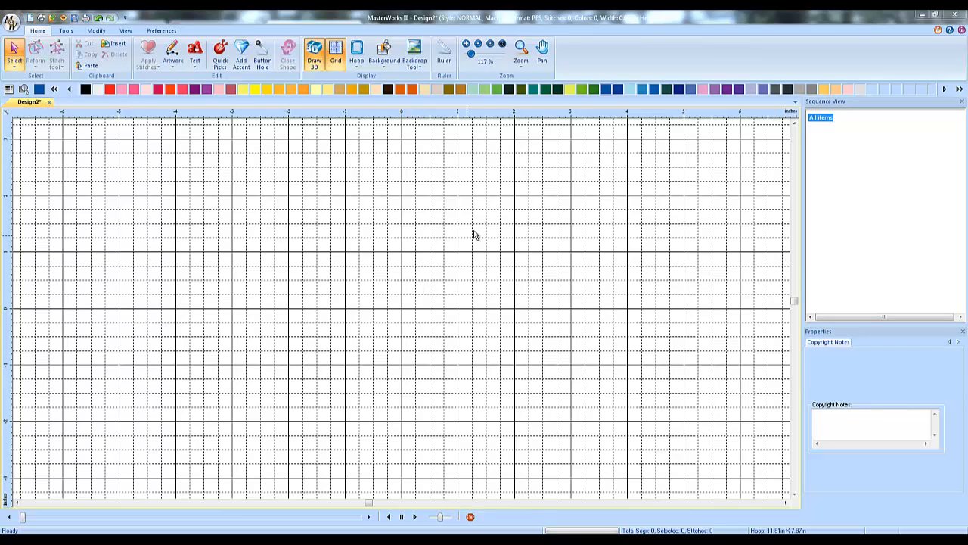
pyautogui.moveTo(463, 216)
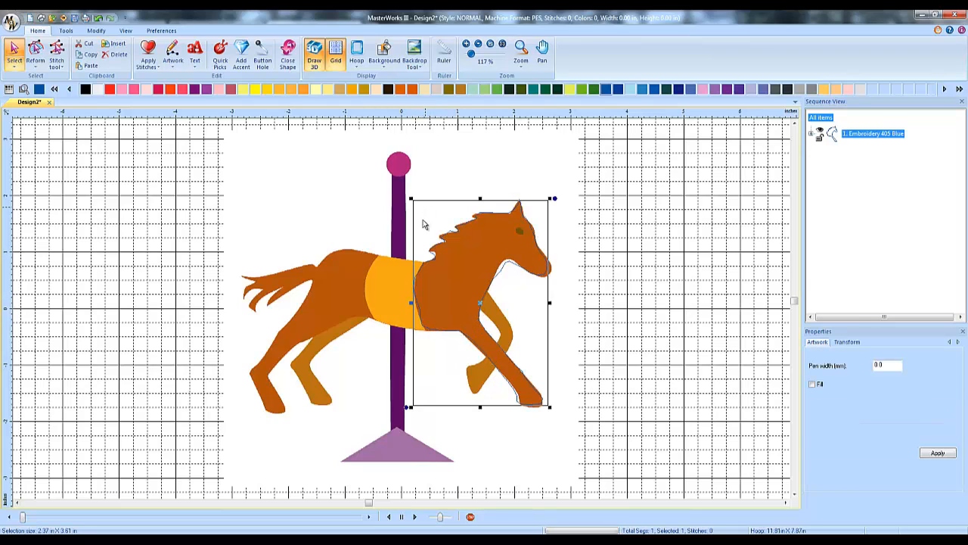
pyautogui.moveTo(482, 240)
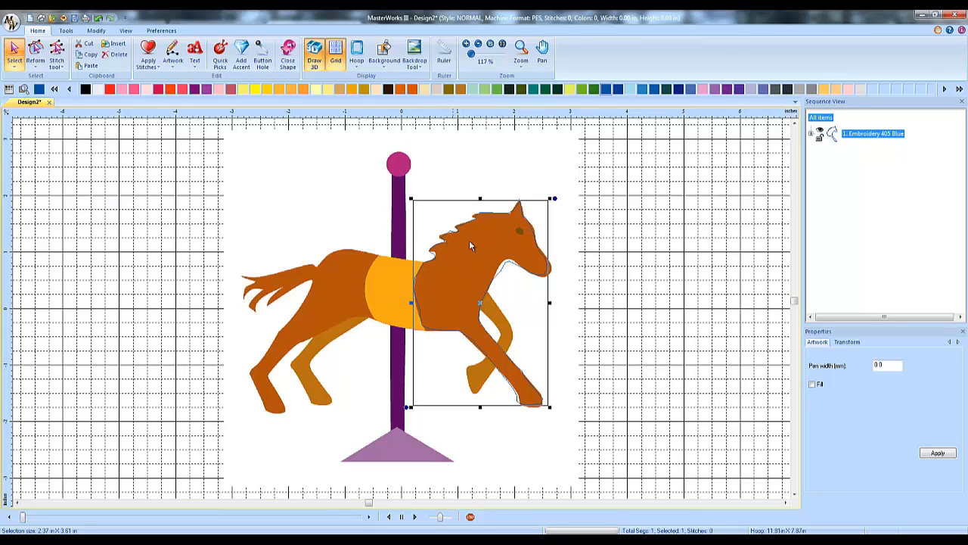
pyautogui.moveTo(462, 245)
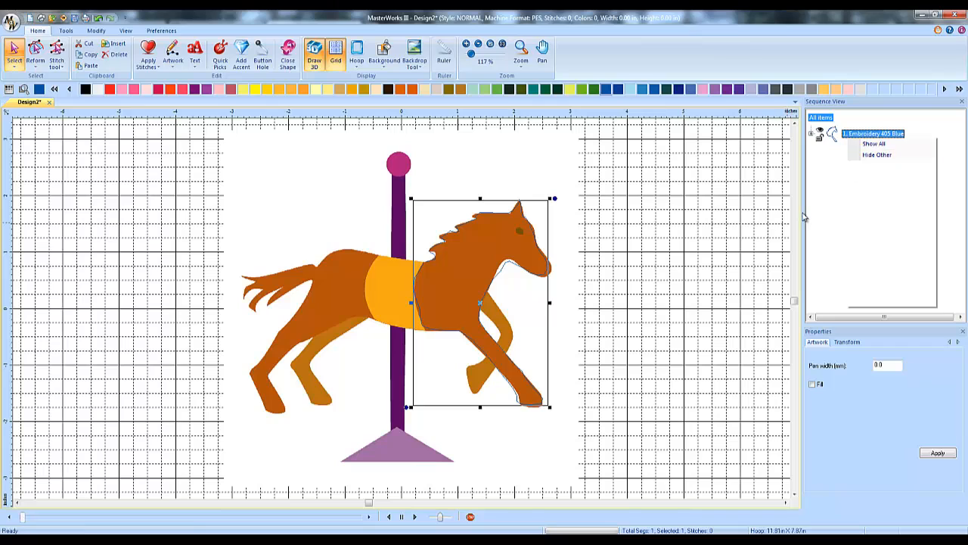
# Simplify the traced front-horse outline from its right-click menu
pyautogui.rightClick(491, 318)
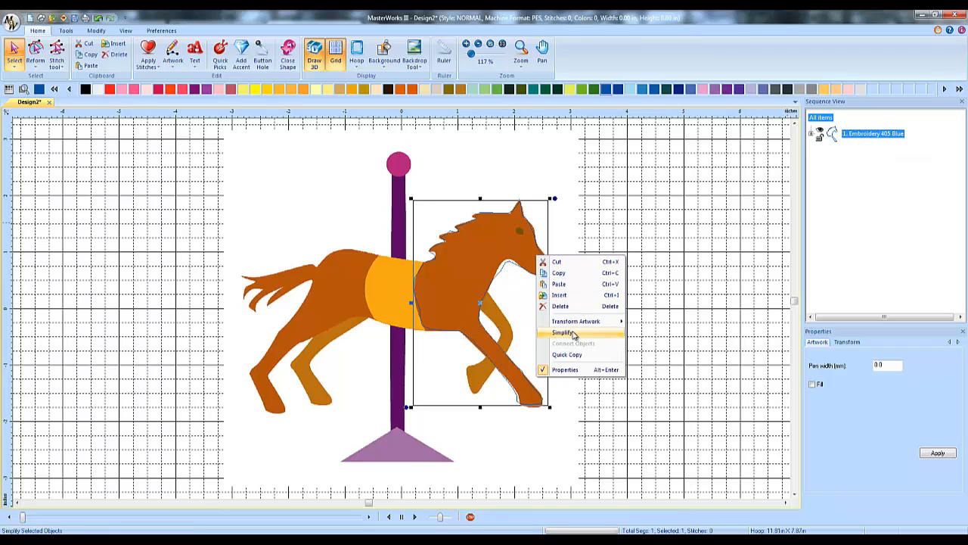
pyautogui.click(563, 332)
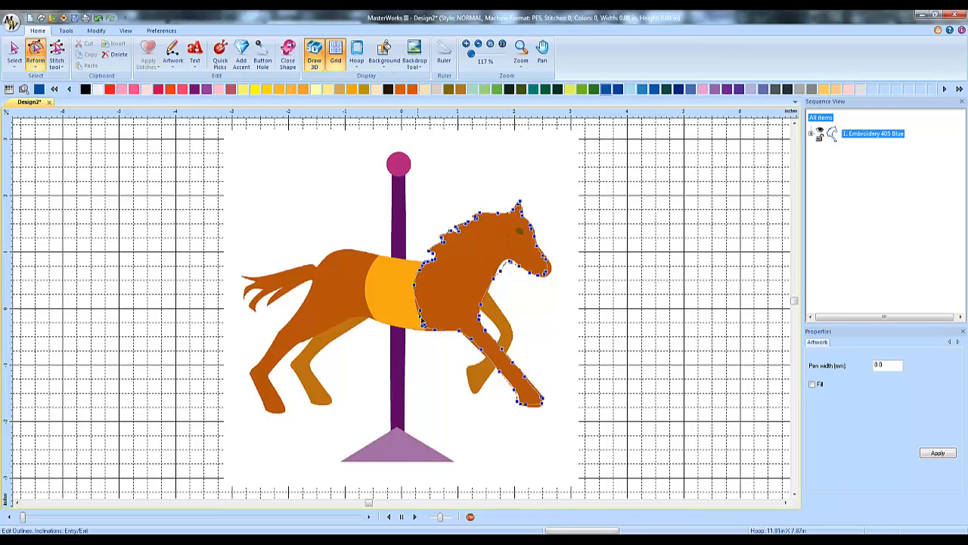
pyautogui.moveTo(598, 322)
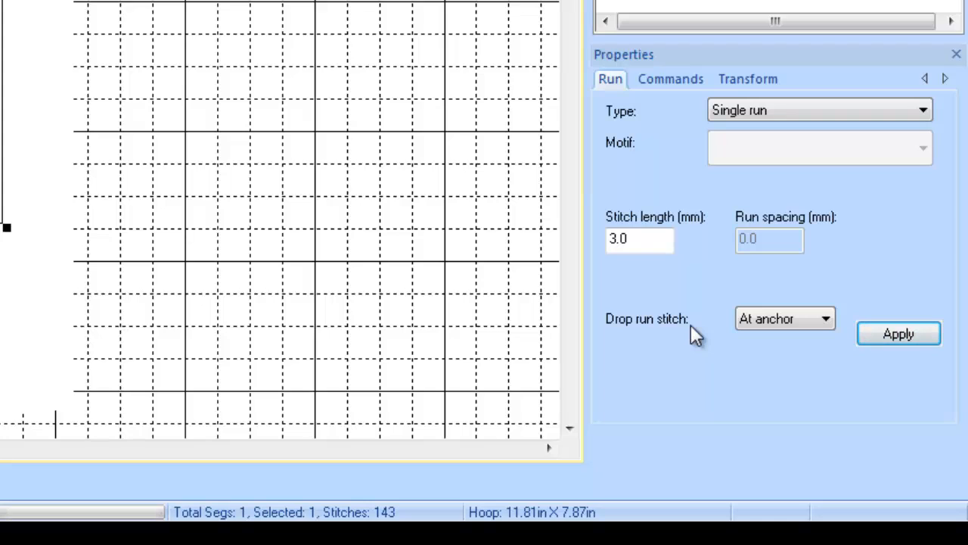
pyautogui.moveTo(776, 333)
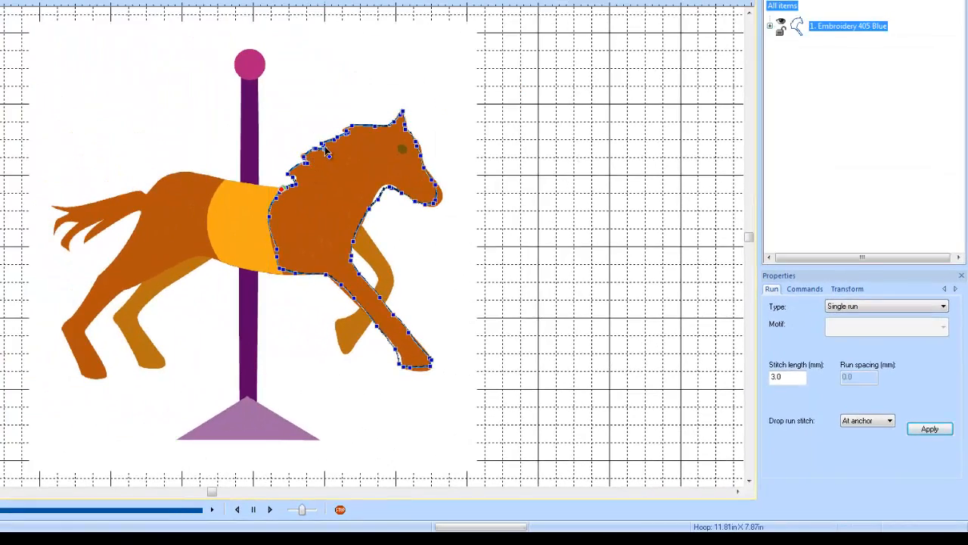
pyautogui.moveTo(445, 229)
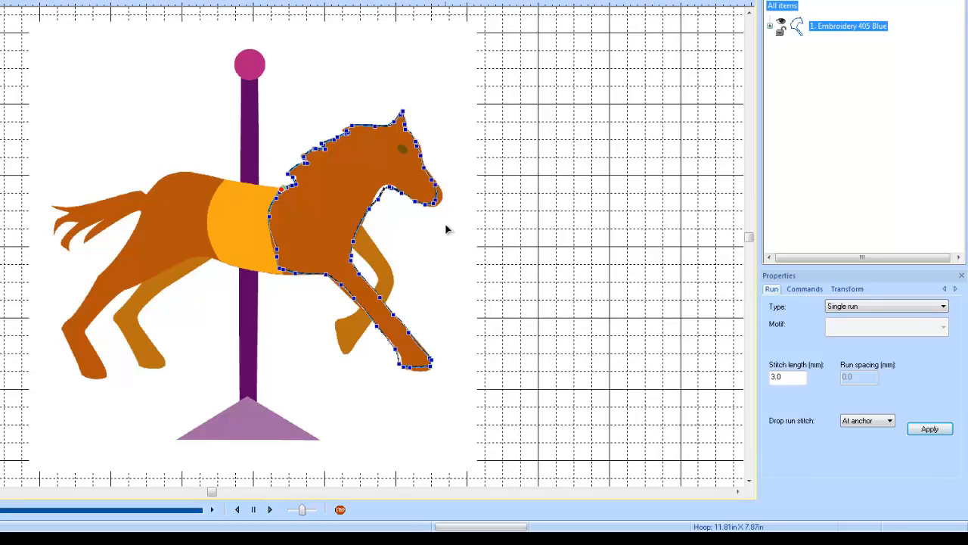
pyautogui.moveTo(454, 234)
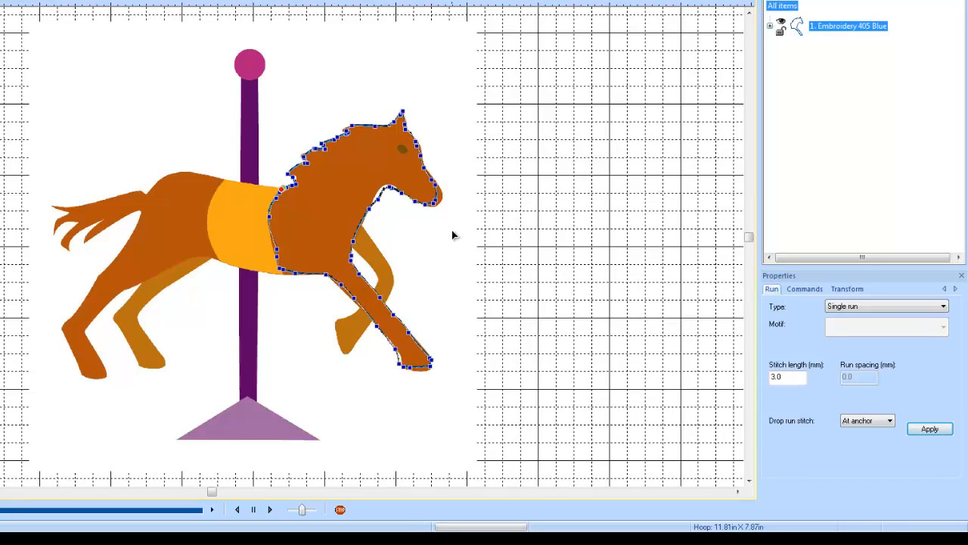
pyautogui.moveTo(460, 242)
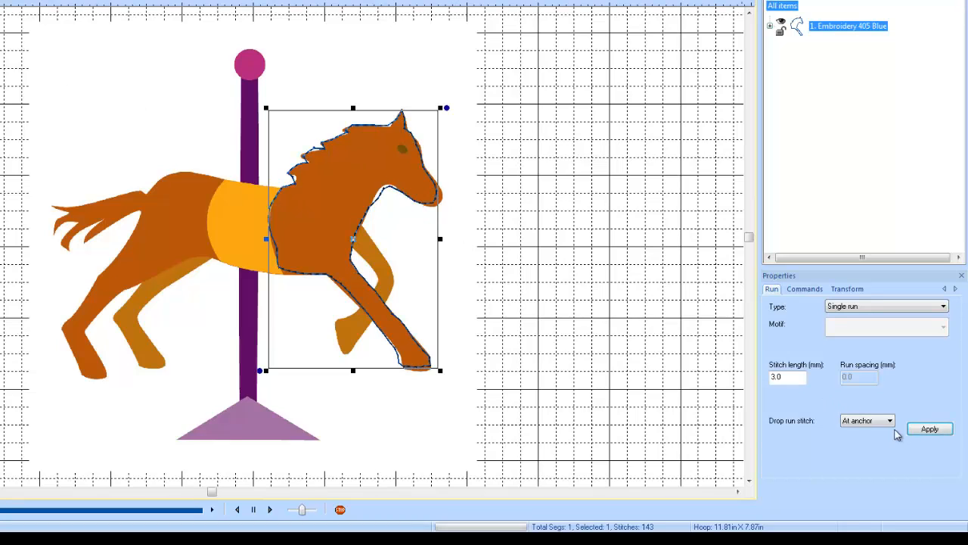
# Set the outline's Drop run stitch option to None
pyautogui.click(889, 420)
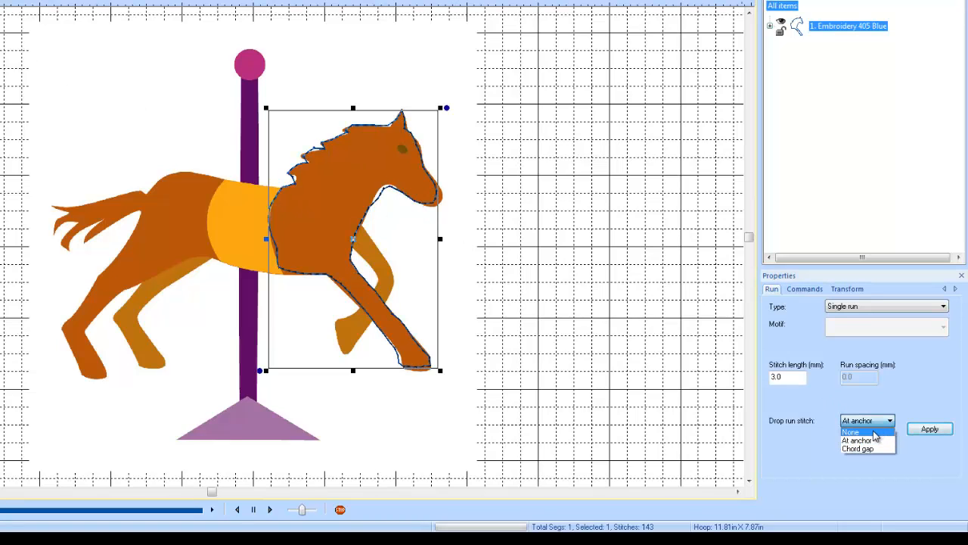
pyautogui.click(850, 432)
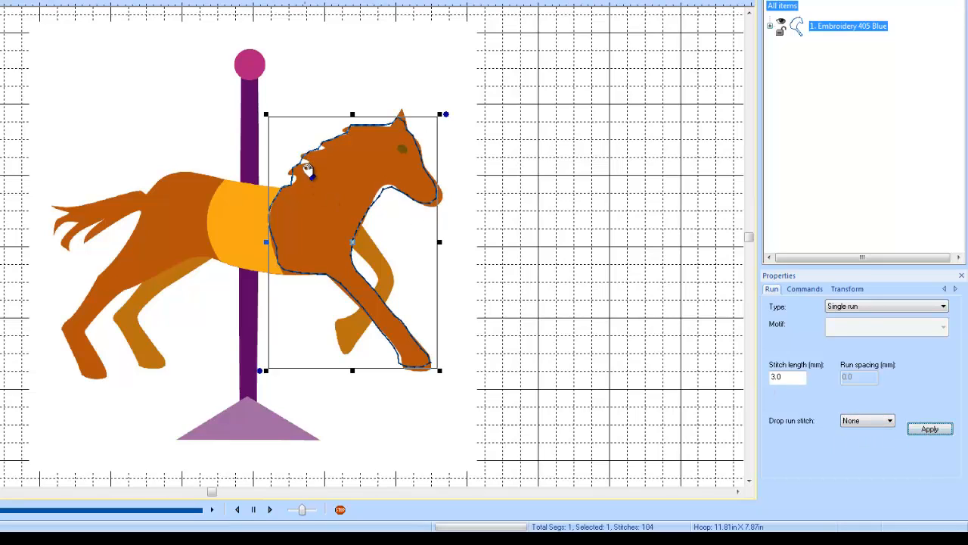
pyautogui.moveTo(301, 187)
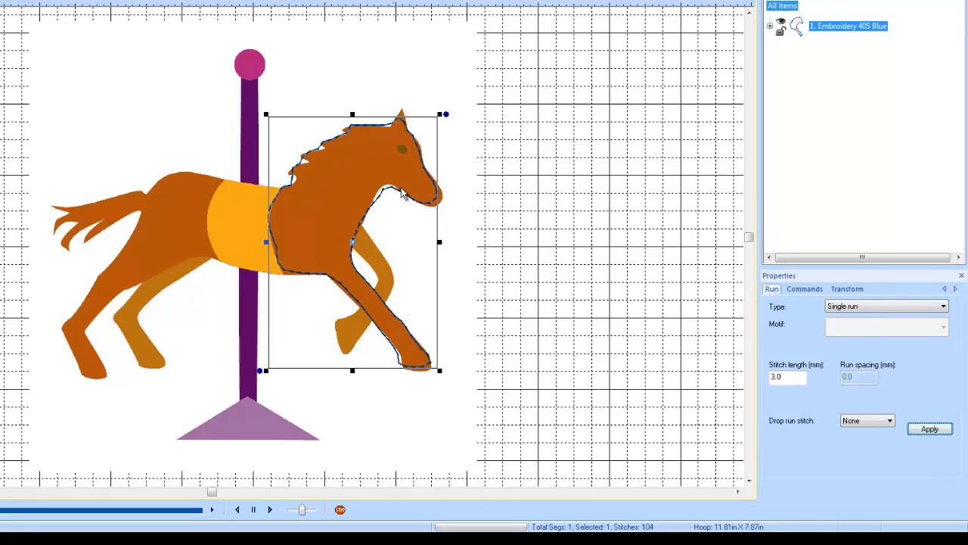
pyautogui.moveTo(310, 176)
pyautogui.write('1.5')
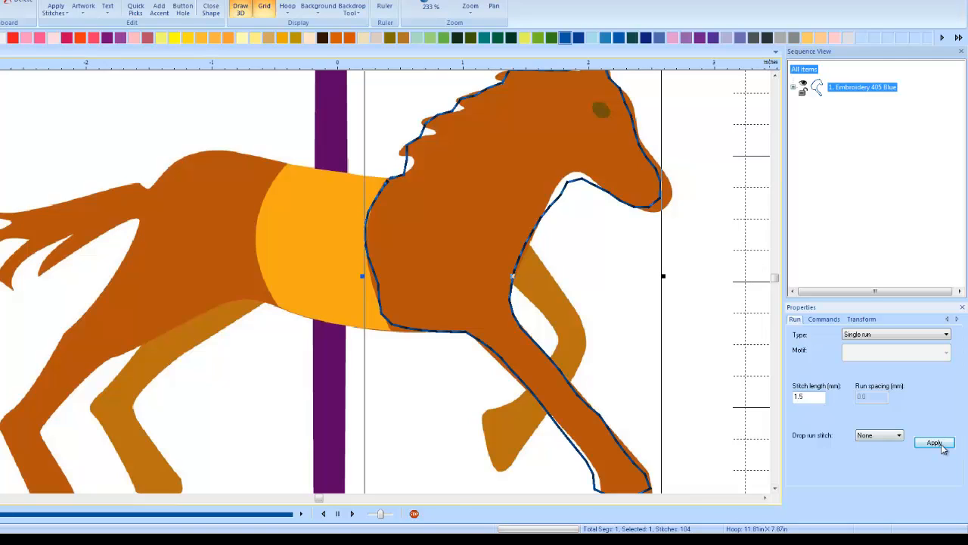
# Apply the 1.5 mm stitch length, restitching the outline to 205 stitches
pyautogui.click(936, 443)
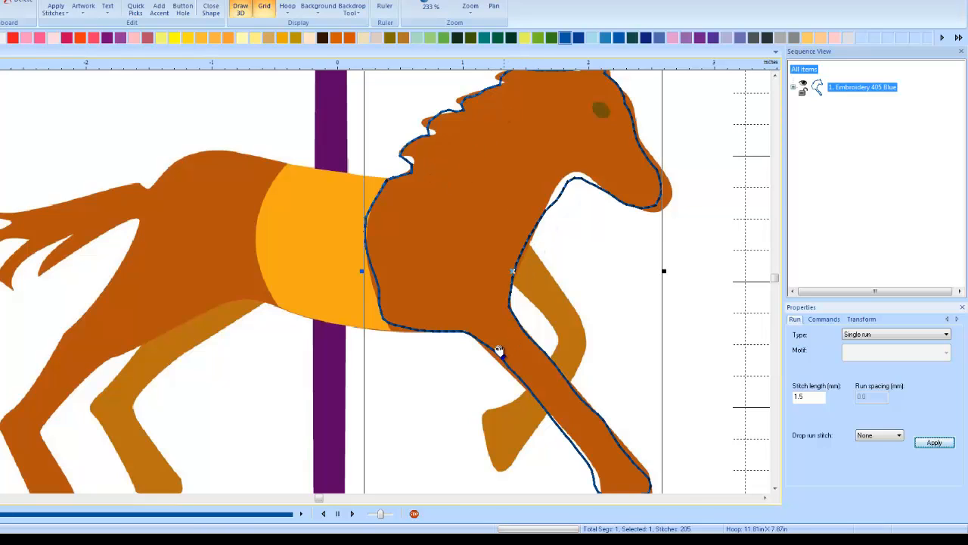
pyautogui.moveTo(543, 231)
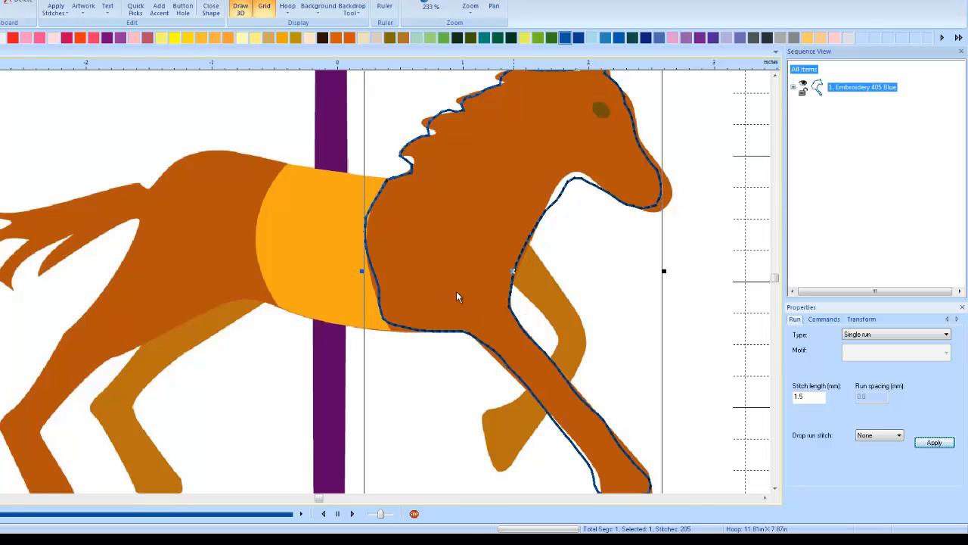
pyautogui.moveTo(487, 193)
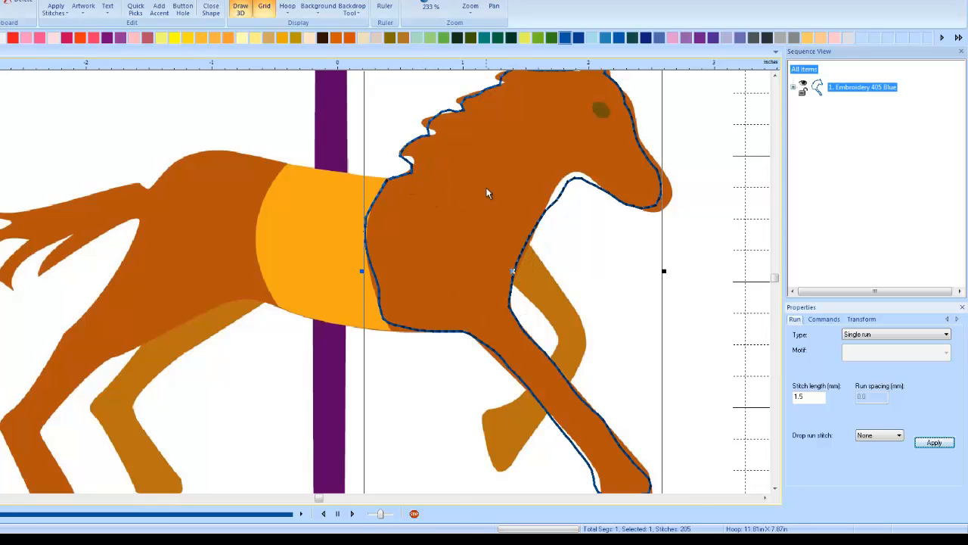
pyautogui.moveTo(511, 363)
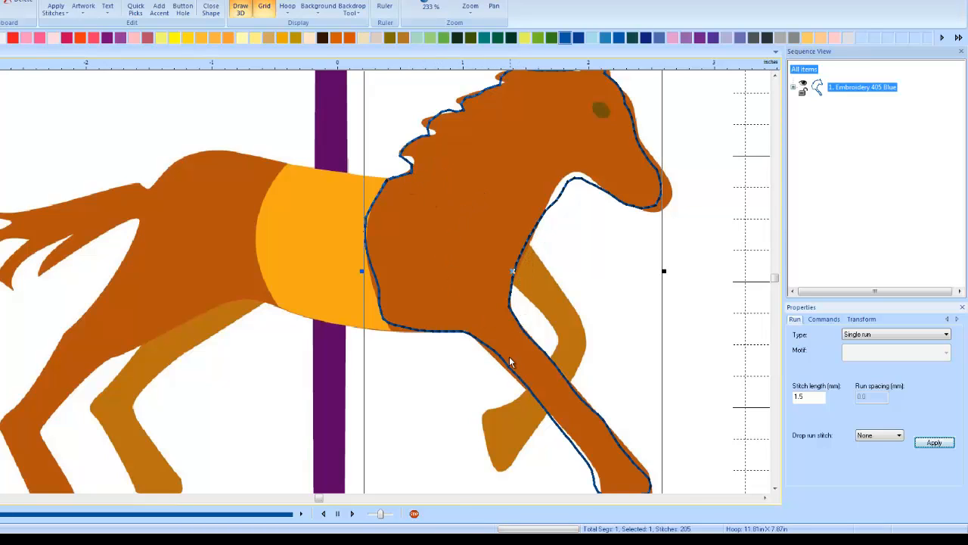
pyautogui.moveTo(537, 241)
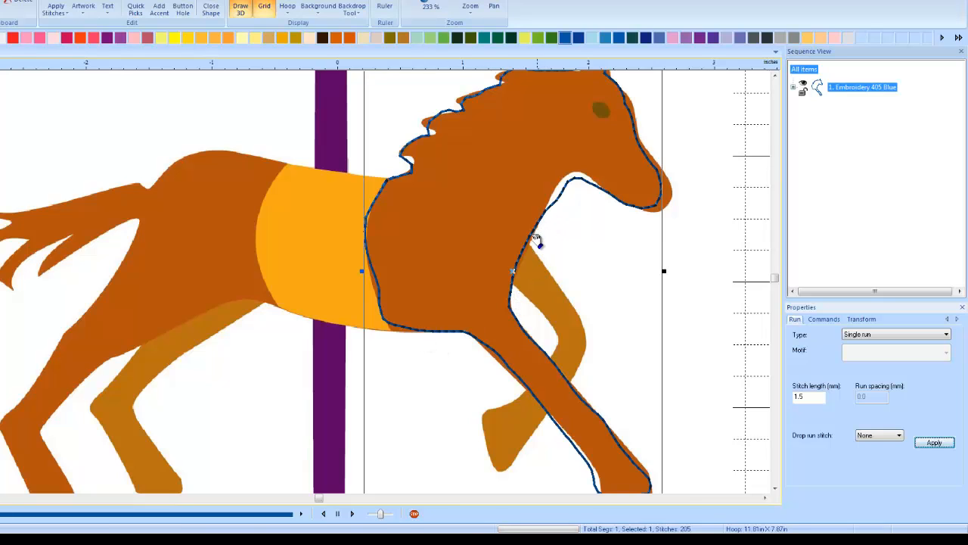
pyautogui.moveTo(544, 242)
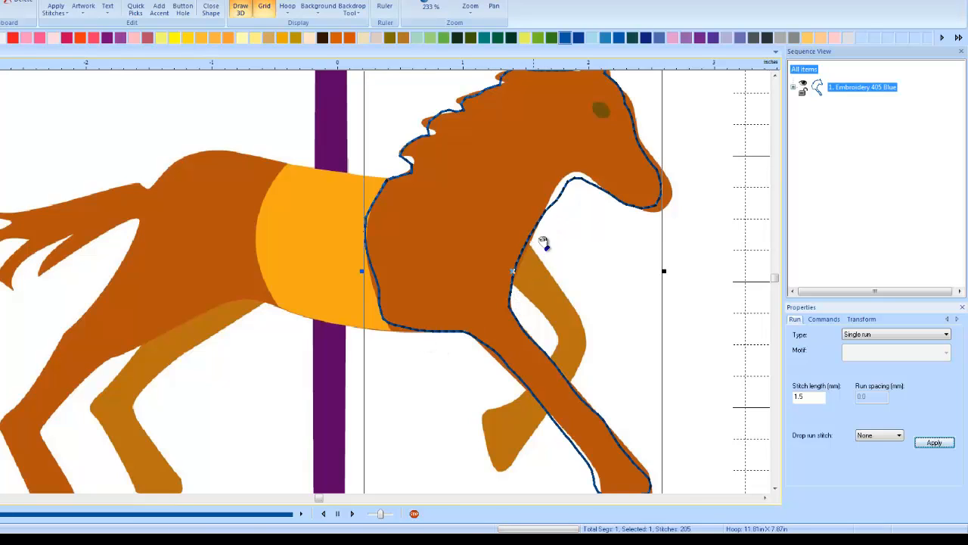
pyautogui.moveTo(579, 235)
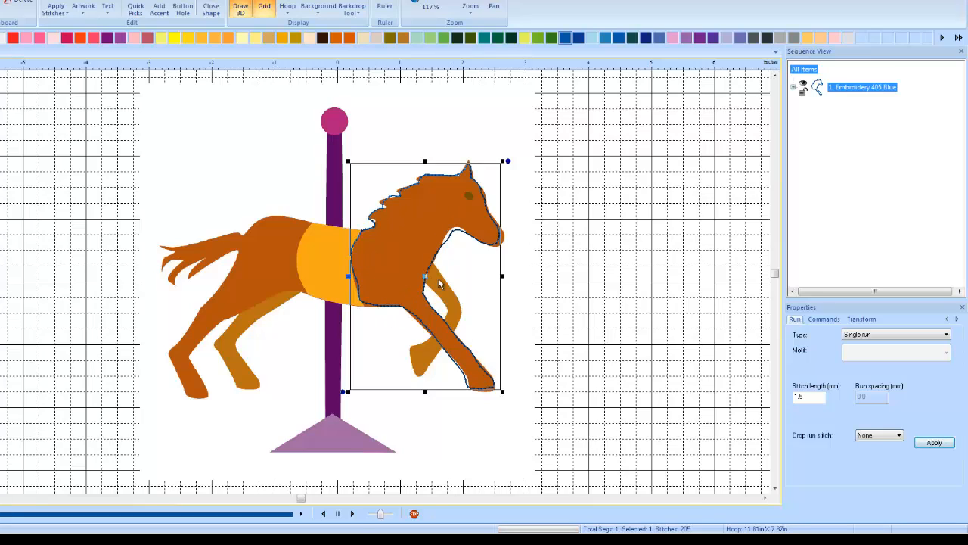
pyautogui.moveTo(466, 247)
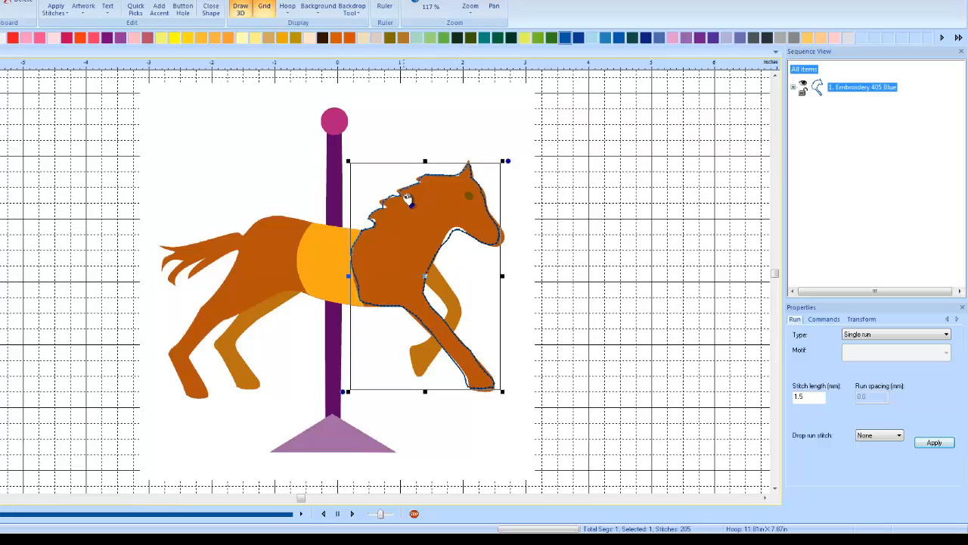
pyautogui.moveTo(401, 218)
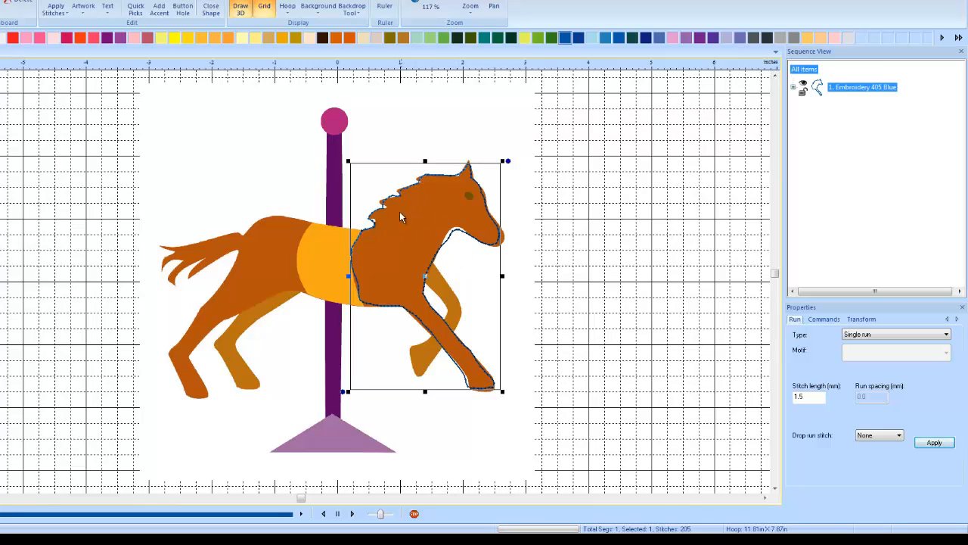
pyautogui.moveTo(854, 425)
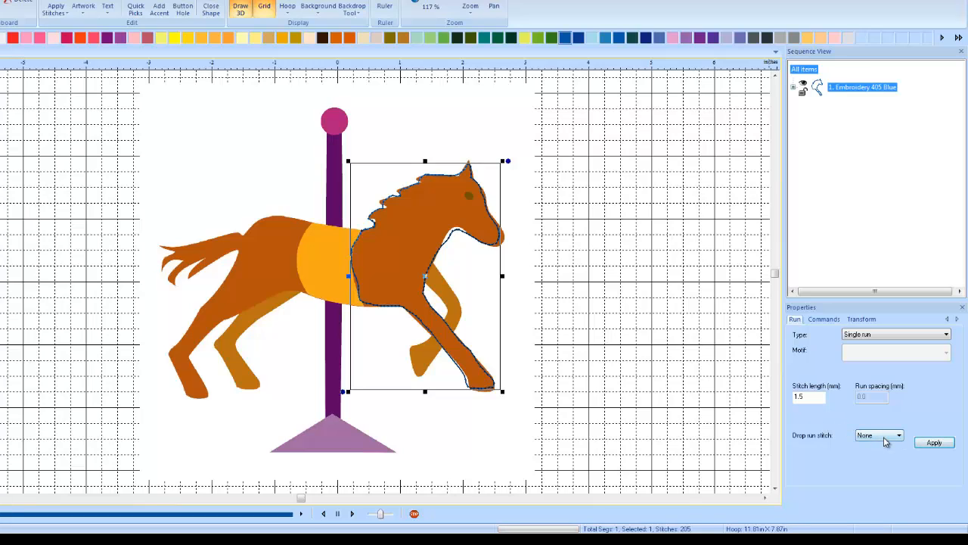
# Set Drop run stitch to Chord gap and apply it, giving 215 stitches
pyautogui.click(898, 436)
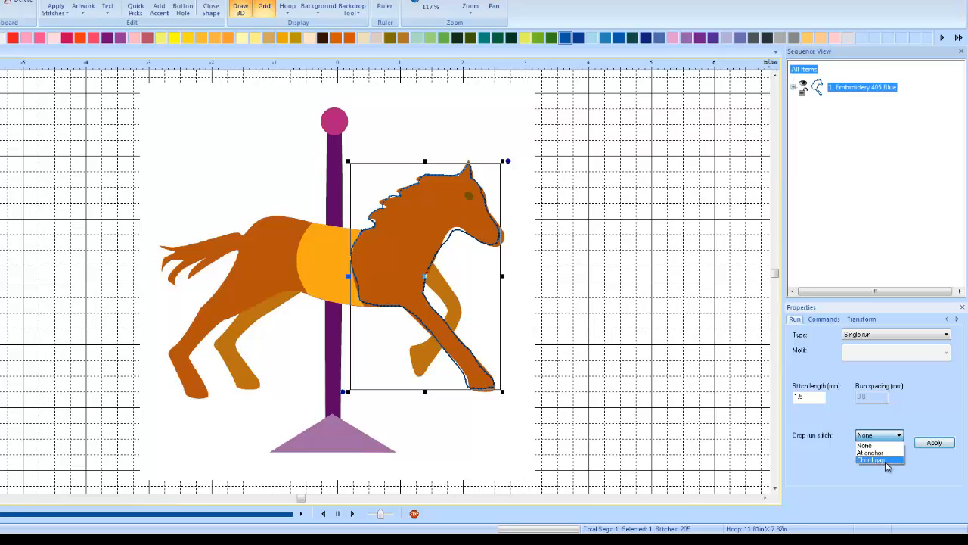
pyautogui.click(870, 460)
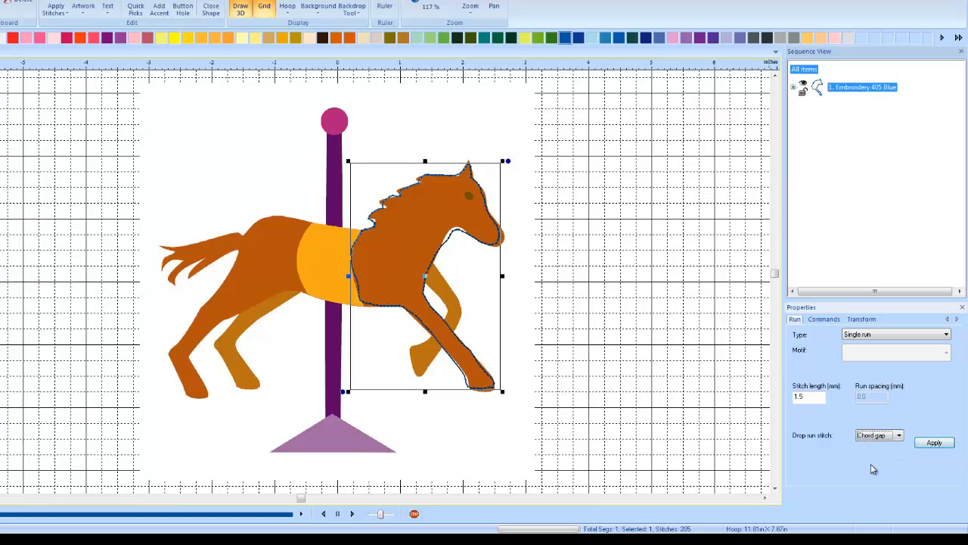
pyautogui.click(935, 443)
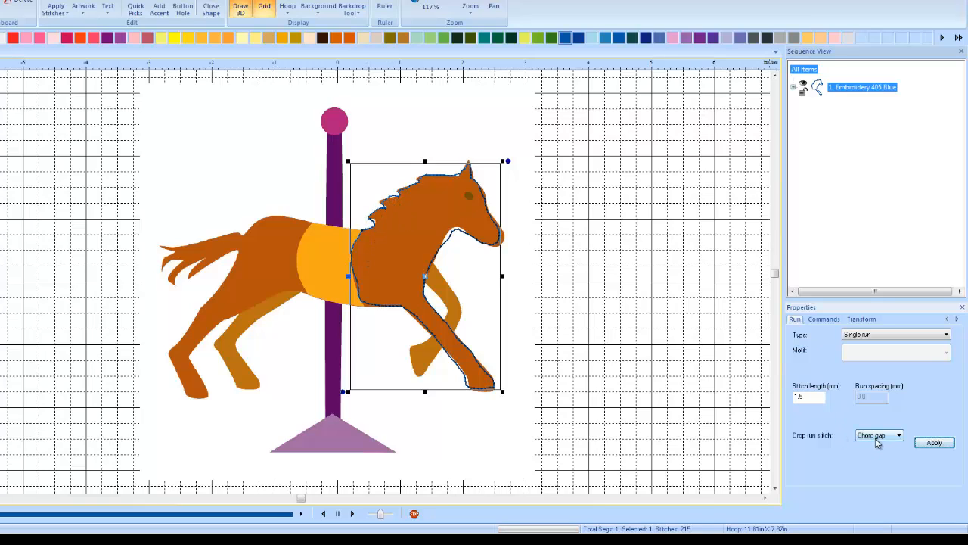
pyautogui.moveTo(830, 441)
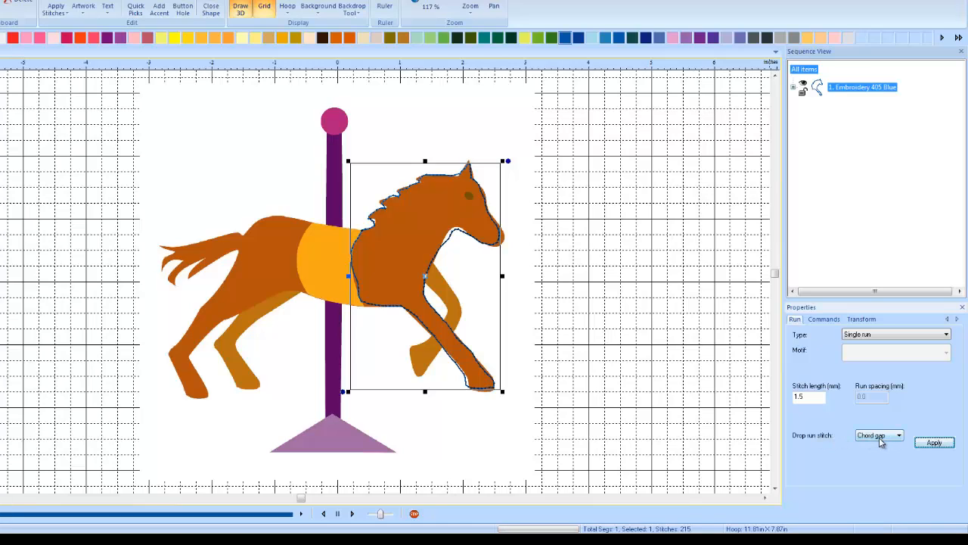
pyautogui.moveTo(499, 265)
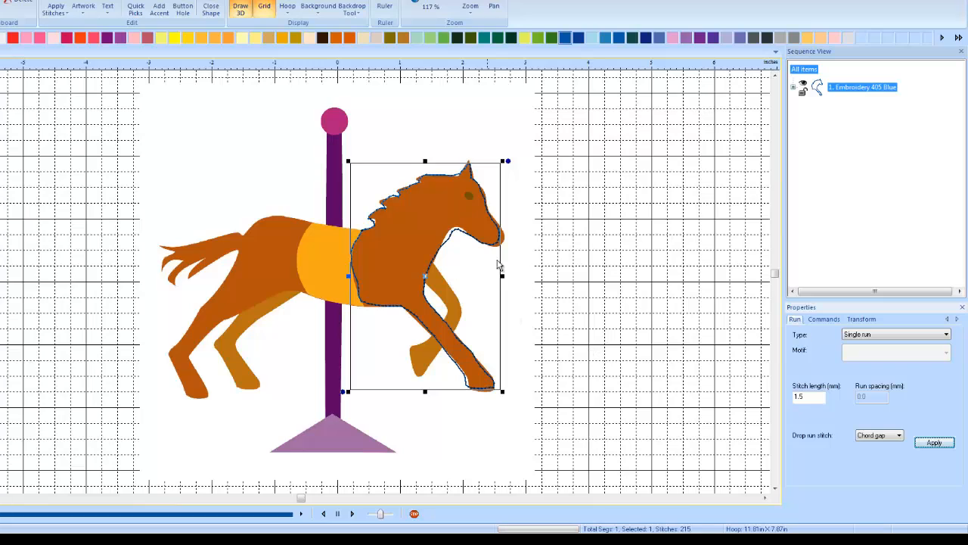
pyautogui.moveTo(463, 296)
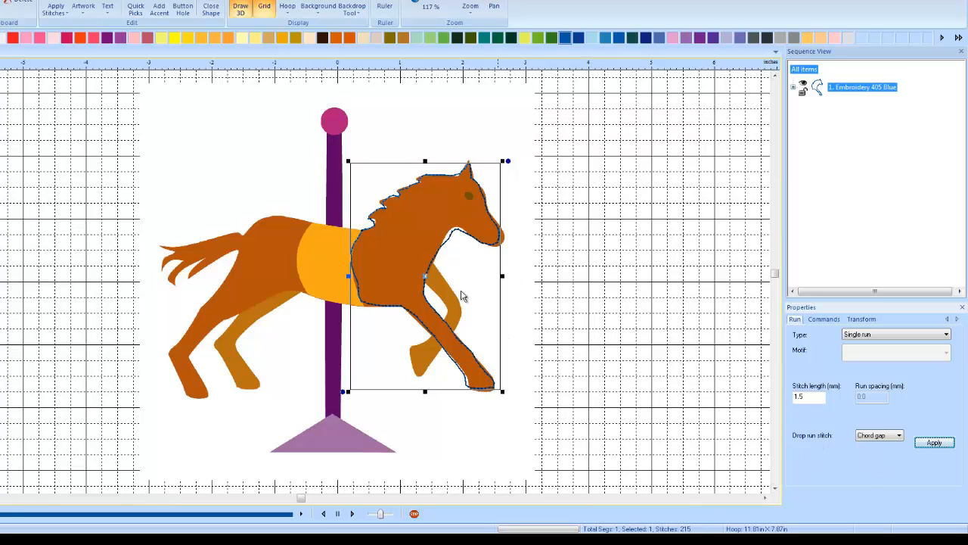
pyautogui.moveTo(509, 248)
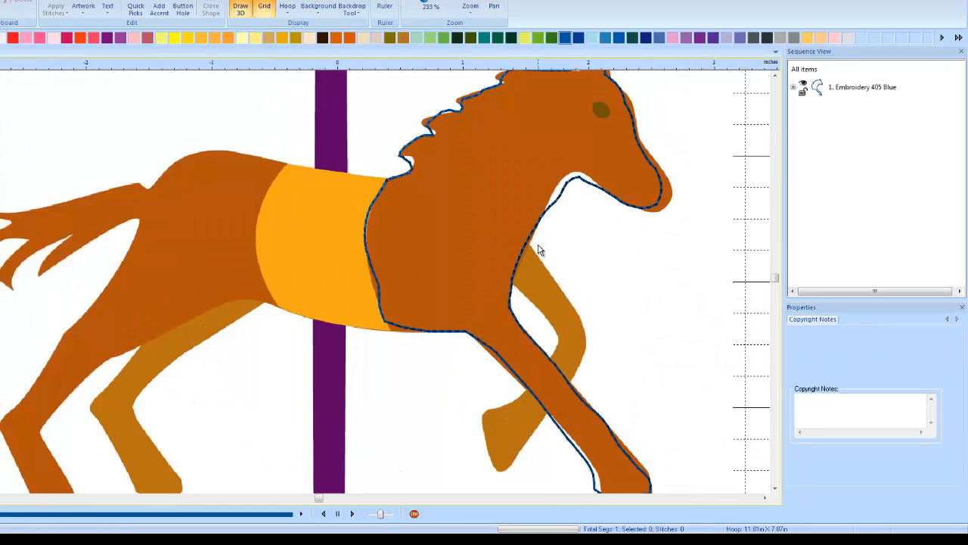
# Zoom out to the full carousel design and undo the run stitch outline
pyautogui.click(470, 7)
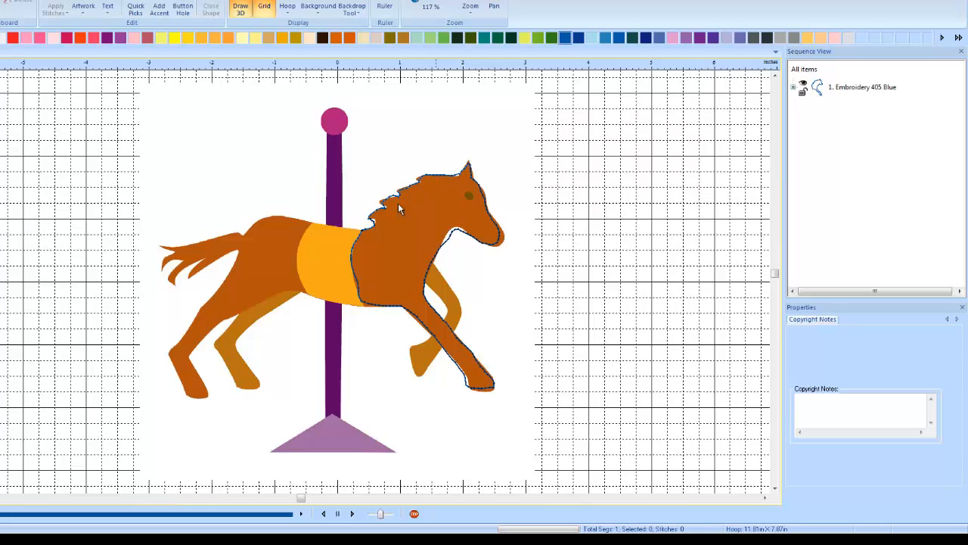
pyautogui.moveTo(488, 238)
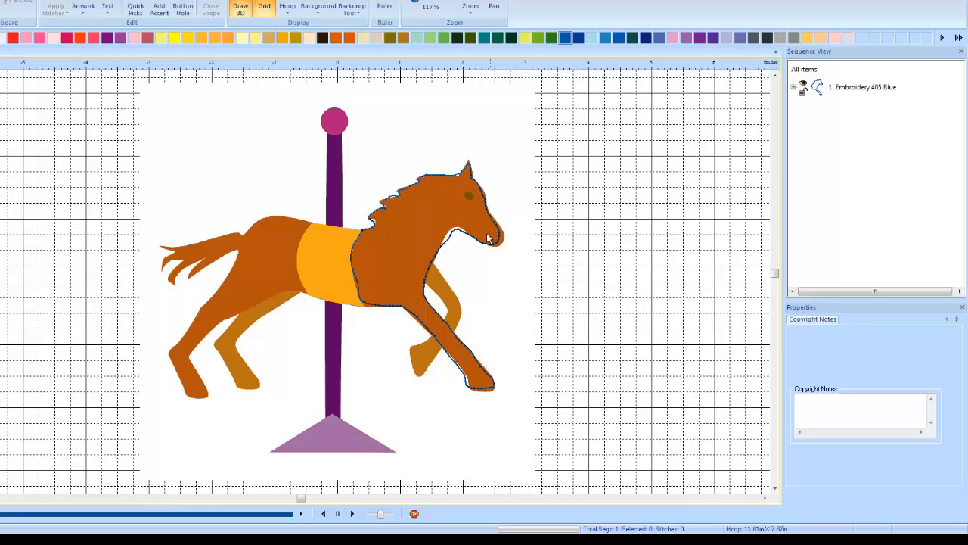
pyautogui.click(454, 227)
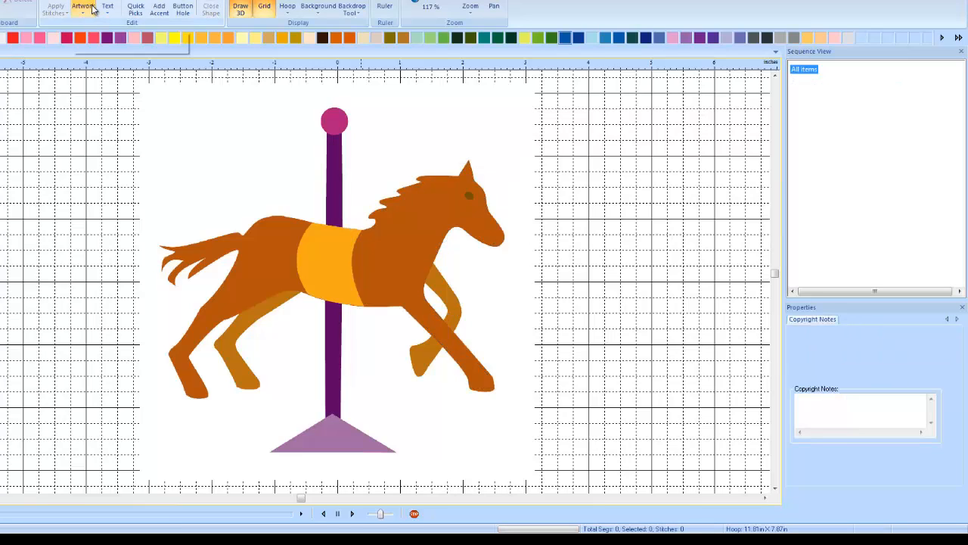
# Redo the horse outline and select it to show its Run properties
pyautogui.click(84, 8)
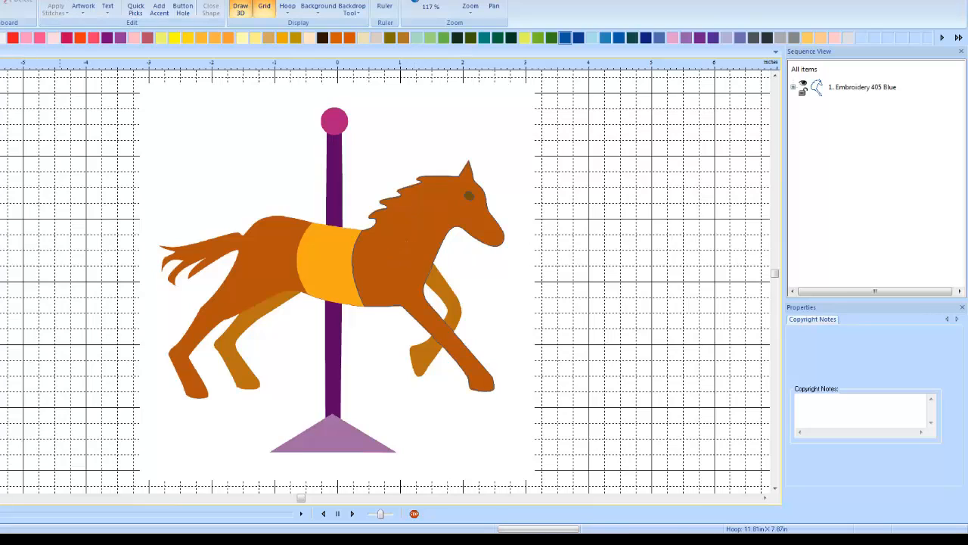
pyautogui.click(428, 227)
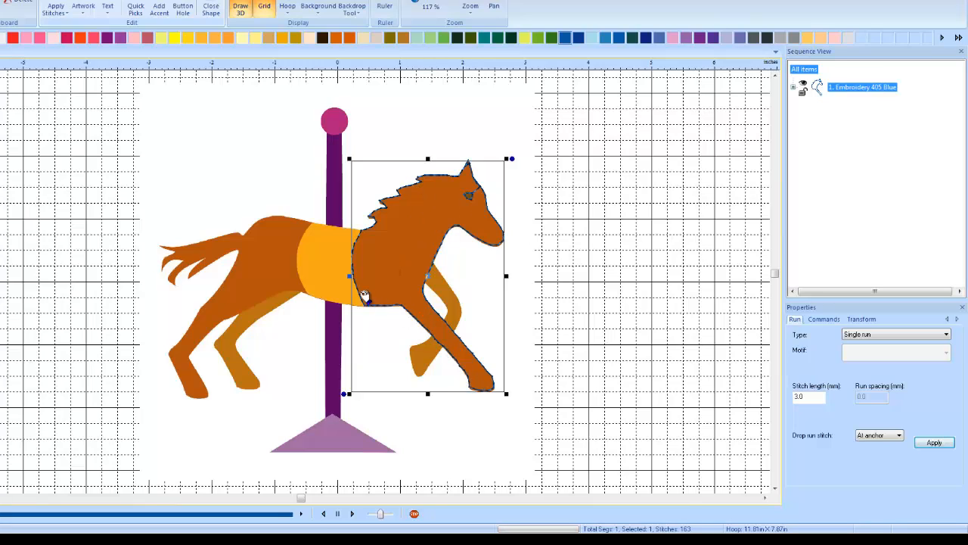
pyautogui.moveTo(850, 445)
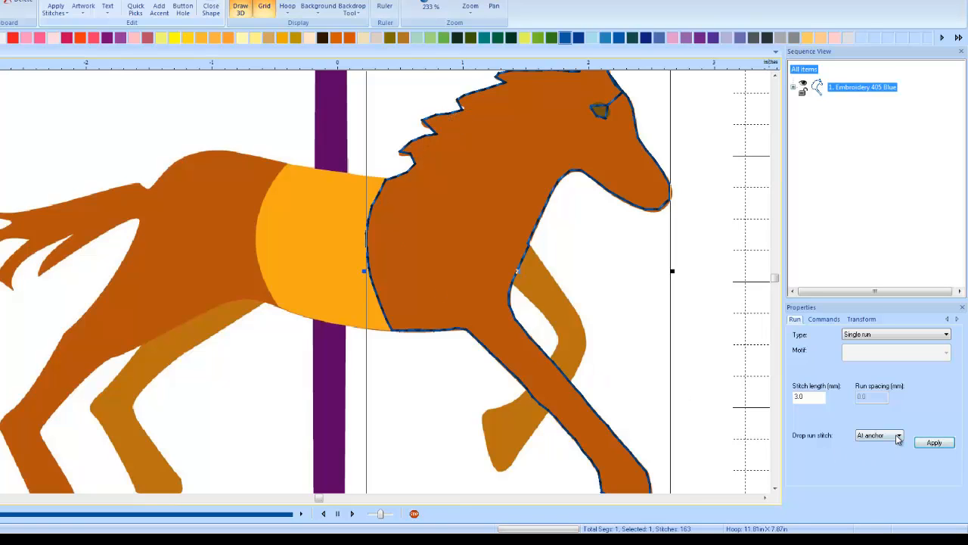
# Apply Drop run stitch None and enter 1.5 mm stitch length
pyautogui.click(877, 435)
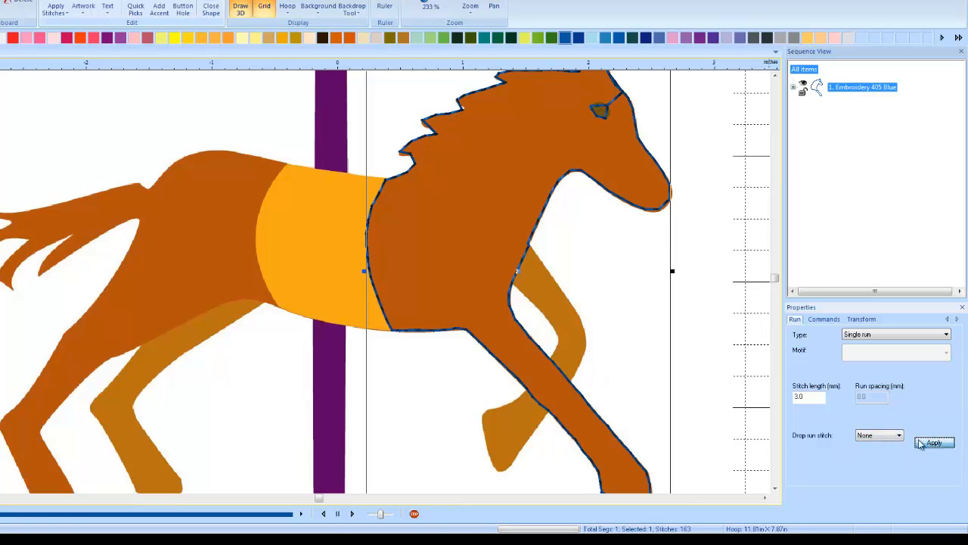
pyautogui.click(934, 443)
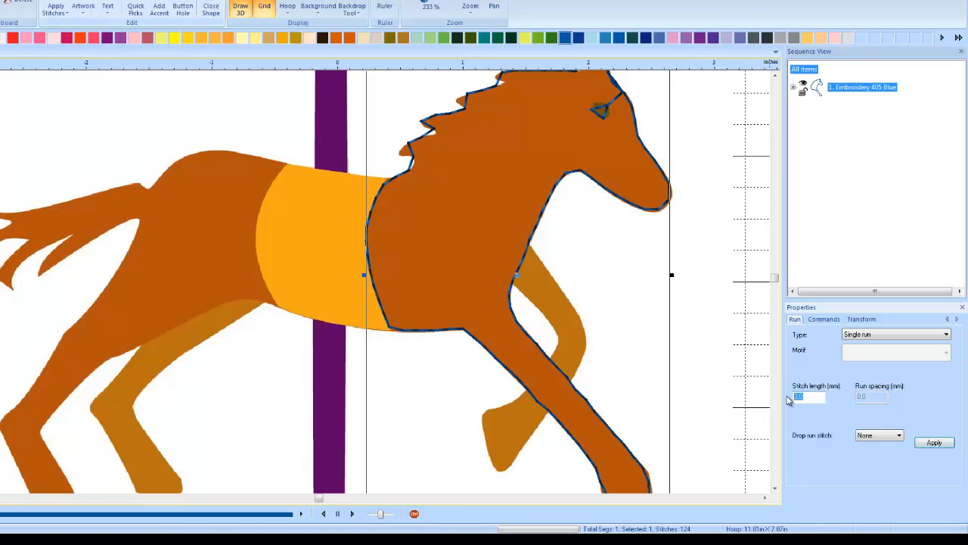
pyautogui.write('1.5')
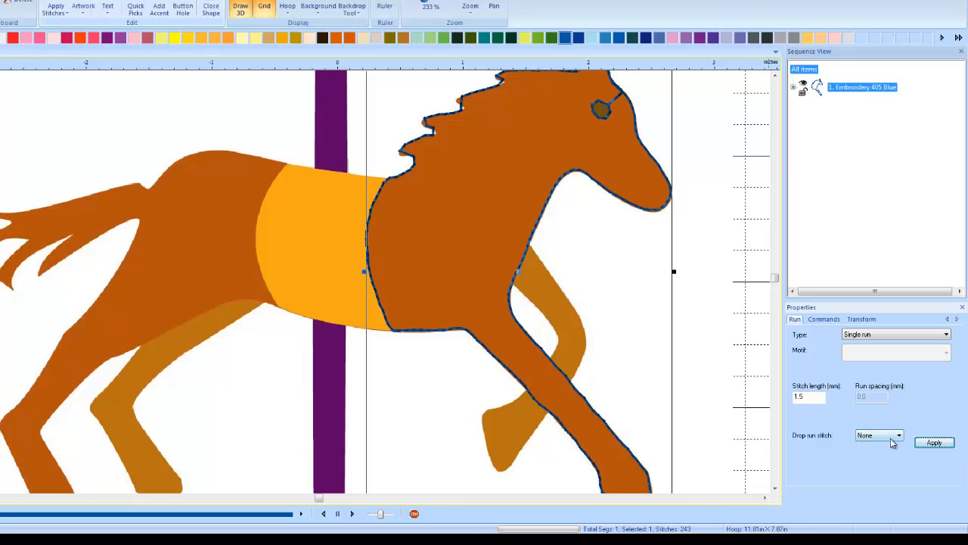
# Apply Chord gap drop run to the 1.5 mm outline, giving 249 stitches
pyautogui.click(874, 435)
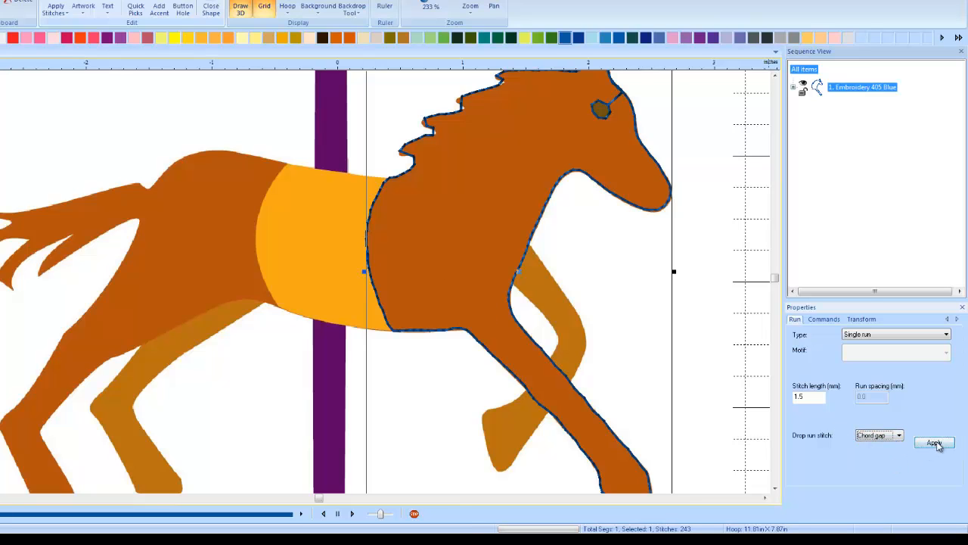
pyautogui.click(935, 443)
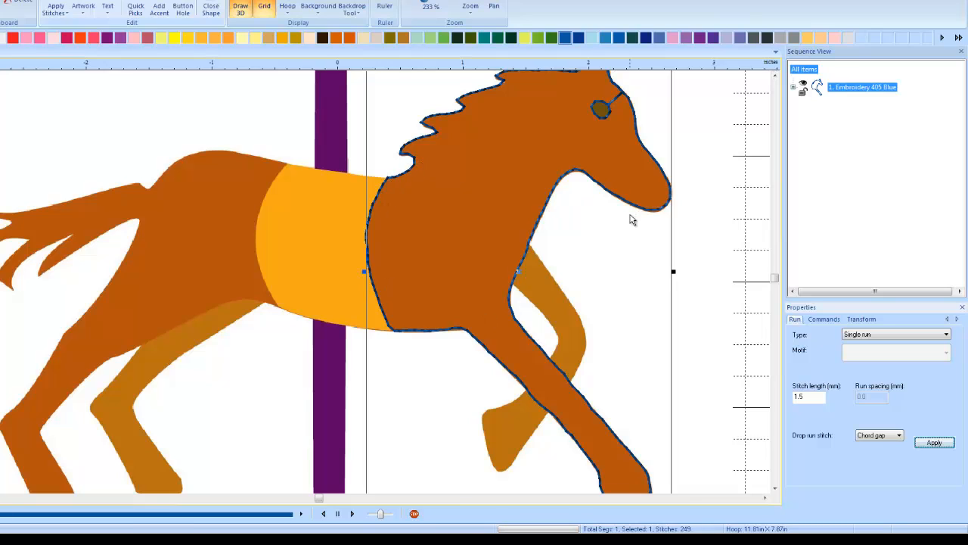
pyautogui.moveTo(625, 252)
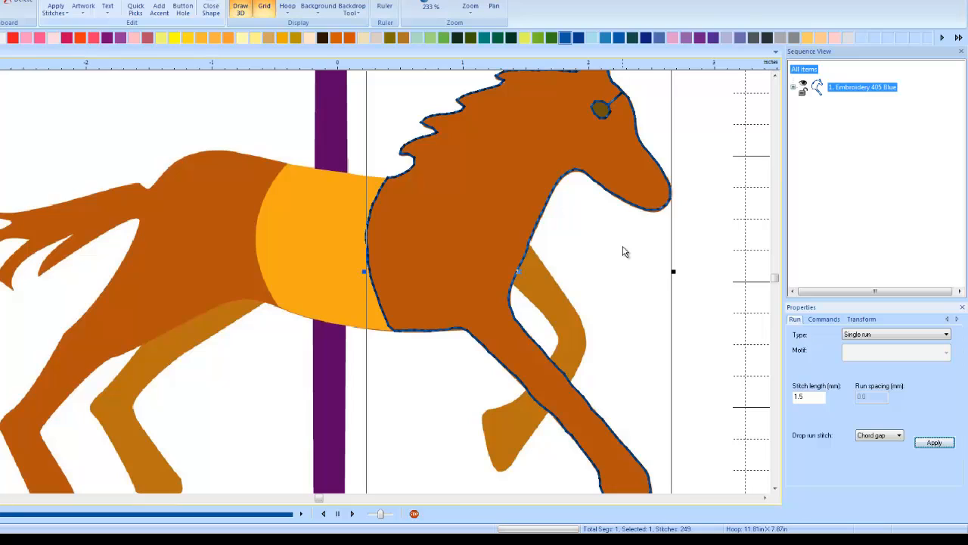
pyautogui.moveTo(617, 253)
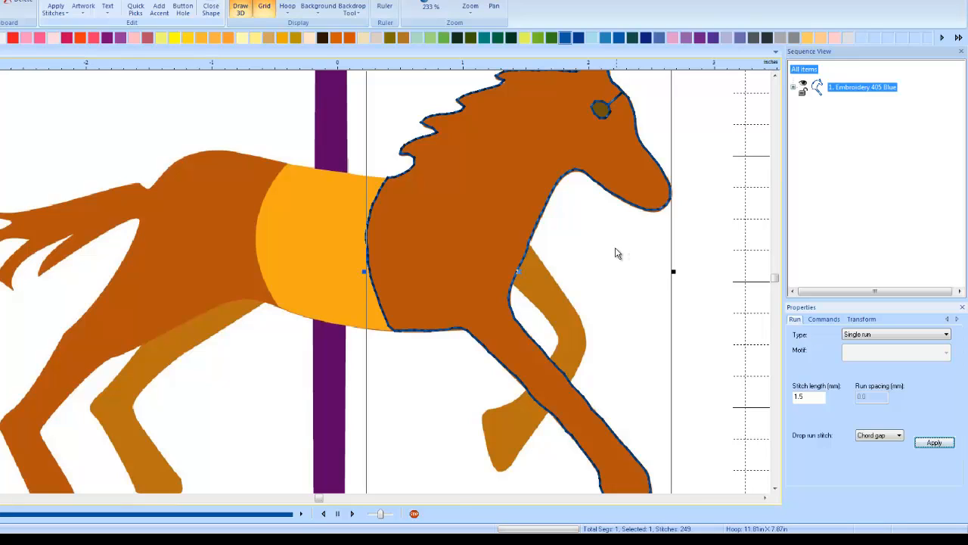
pyautogui.moveTo(615, 253)
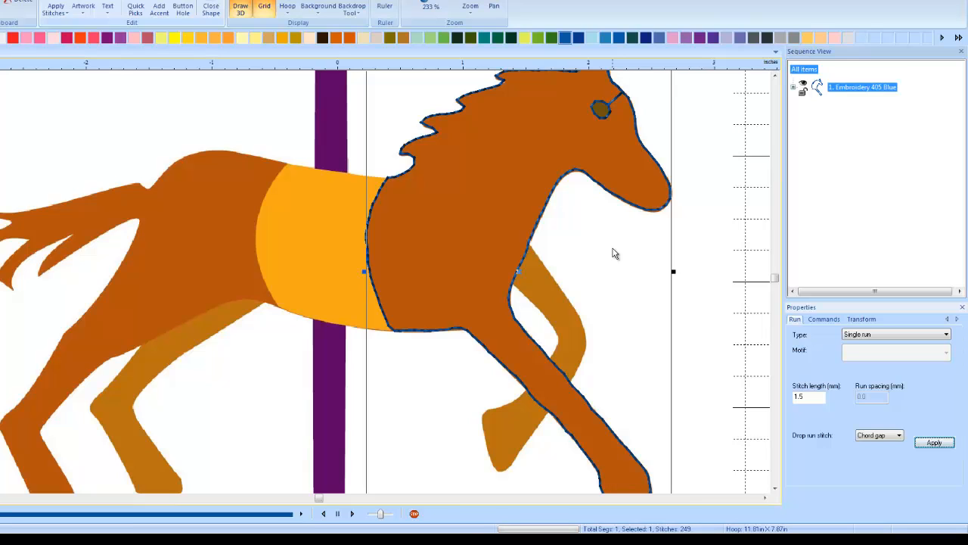
pyautogui.moveTo(605, 253)
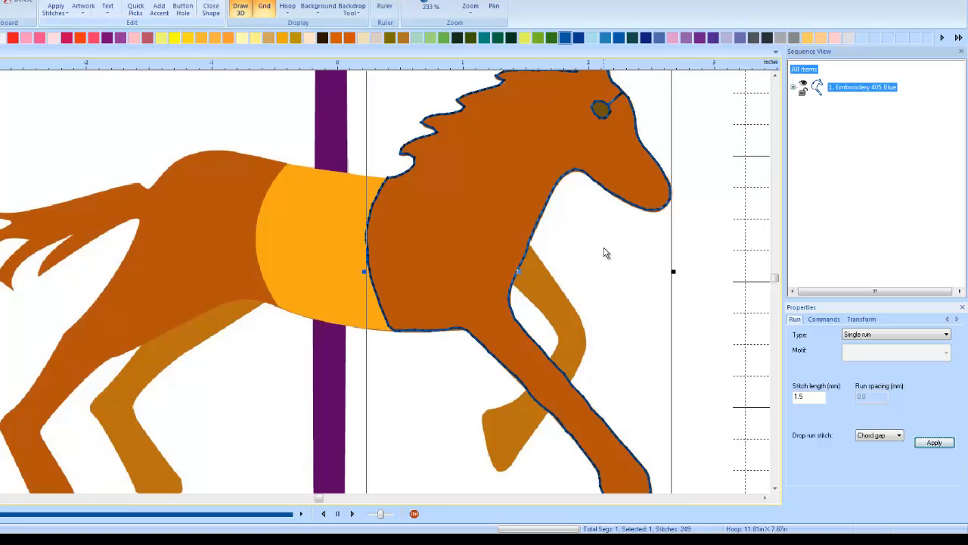
pyautogui.moveTo(600, 254)
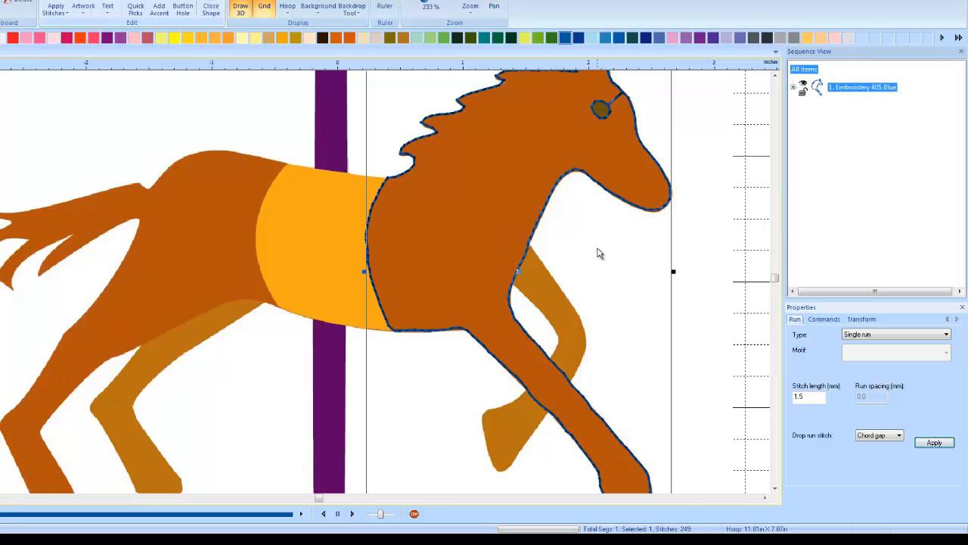